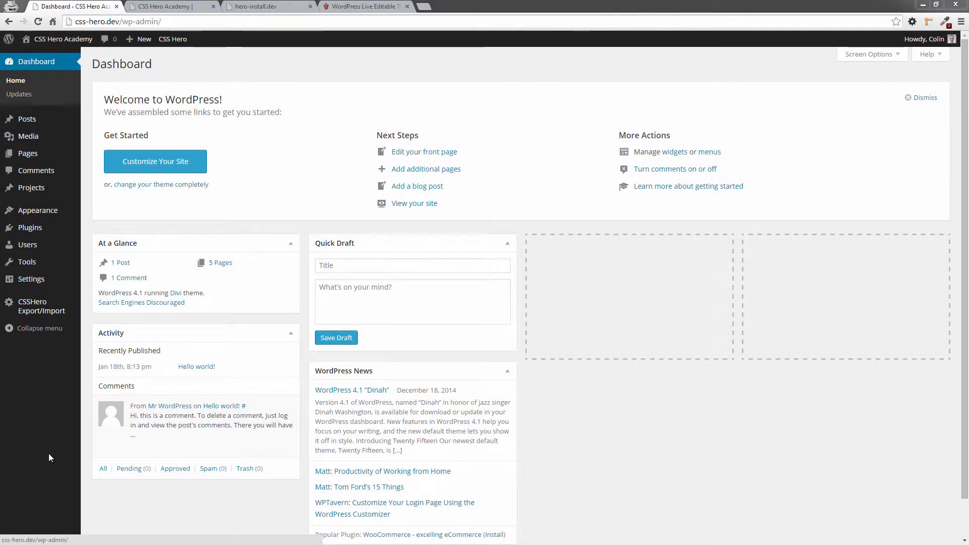
mouse_move(28, 153)
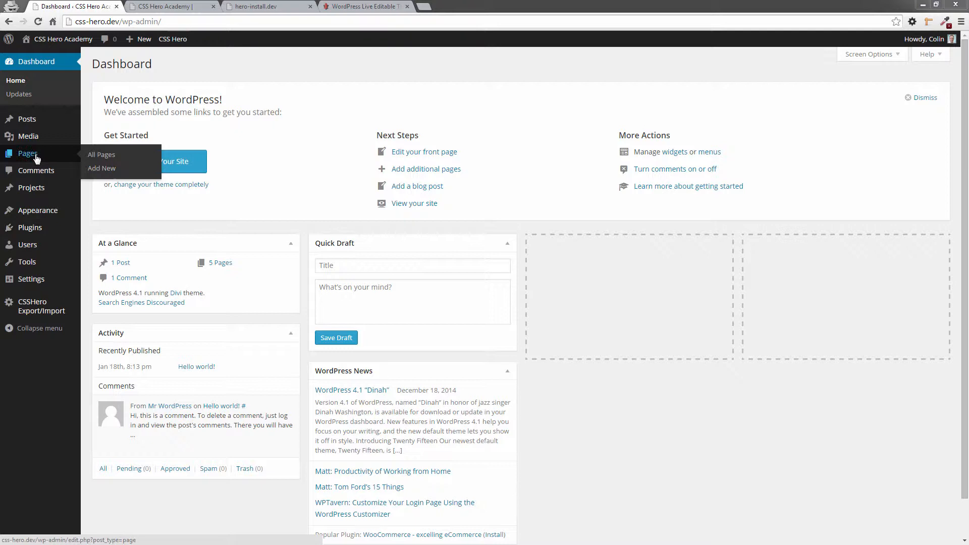
Go from the WordPress dashboard to the All Pages list
left_click(101, 155)
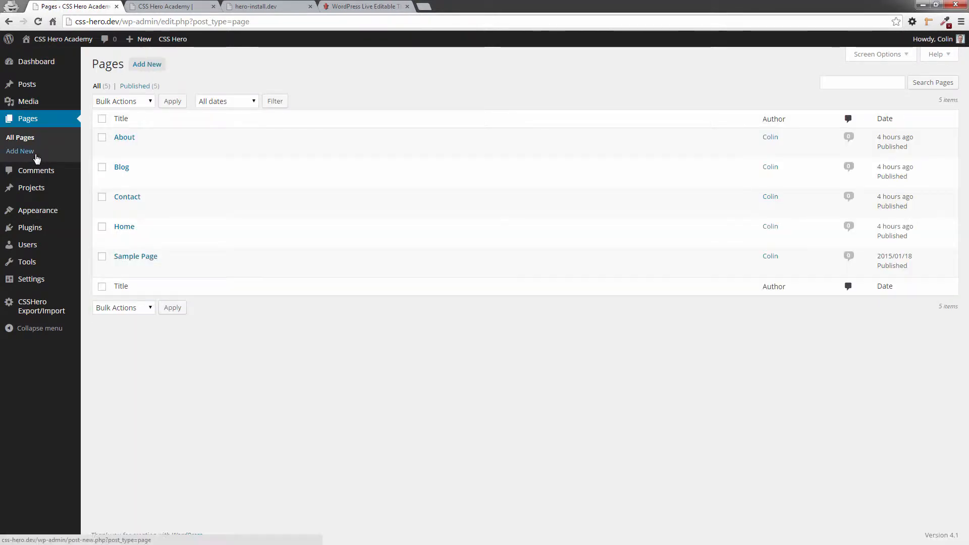
left_click(124, 226)
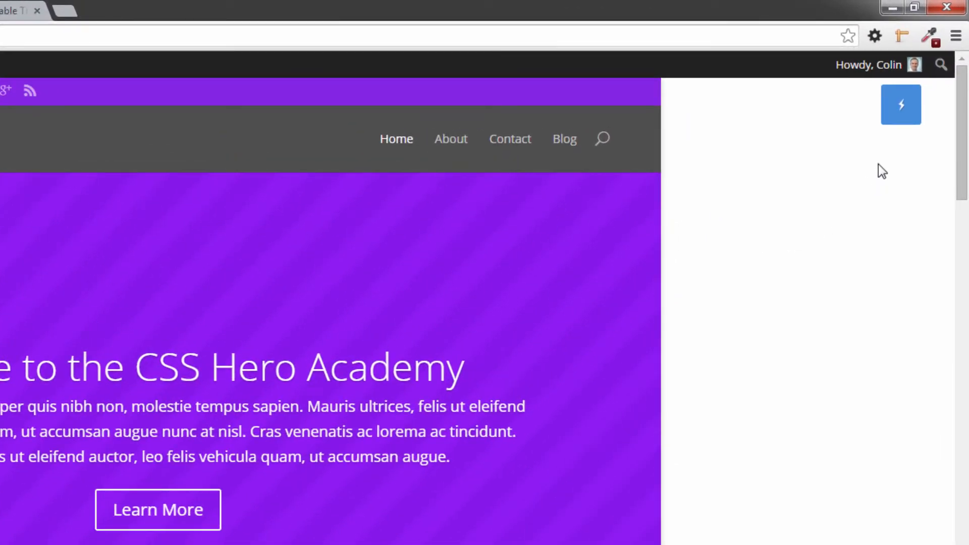
mouse_move(899, 143)
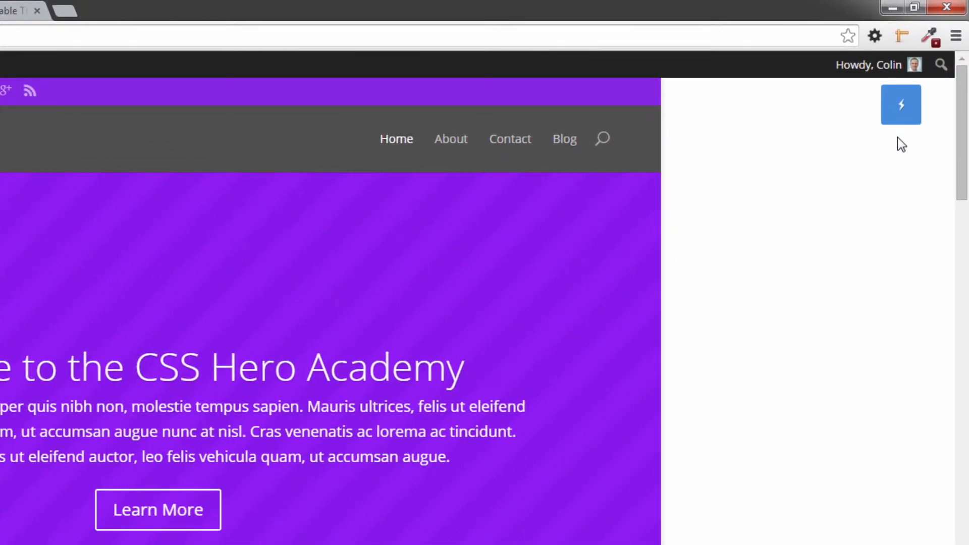
mouse_move(906, 127)
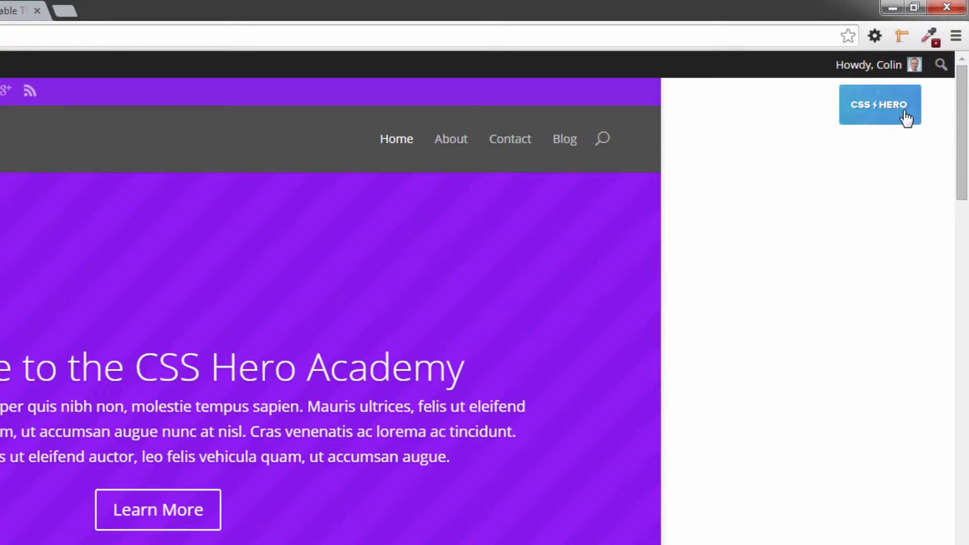
Launch the CSS Hero live editor on the Divi home page
left_click(881, 104)
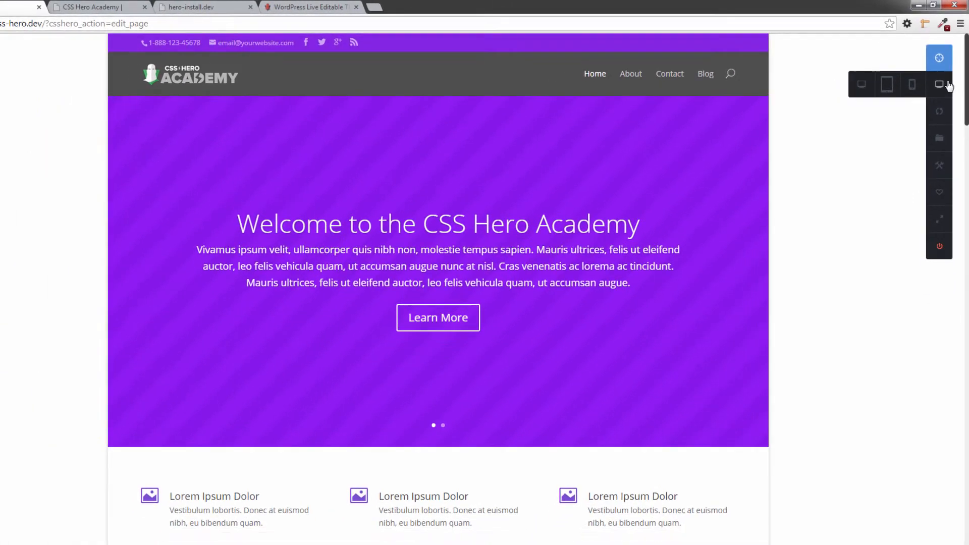
Preview the home page at tablet and phone sizes, then return to desktop width
left_click(887, 85)
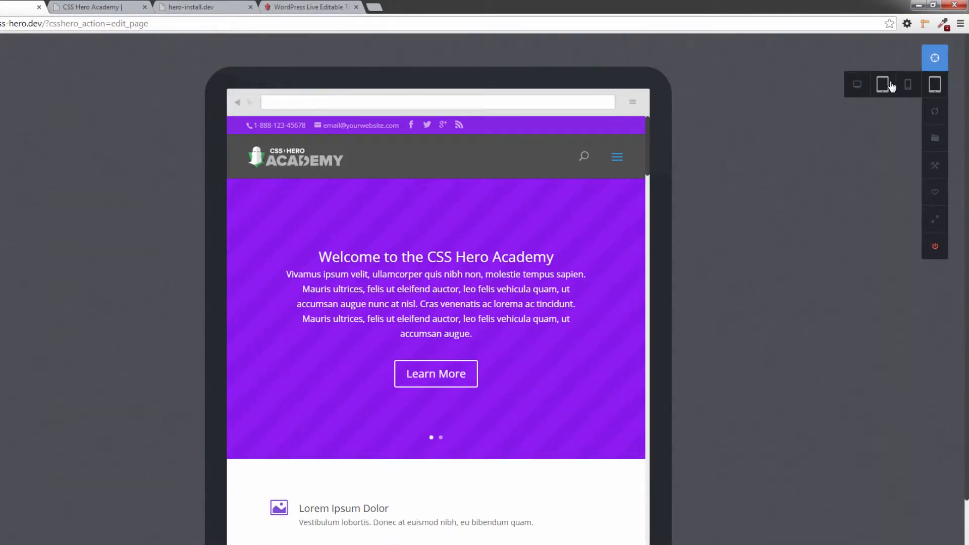
left_click(909, 85)
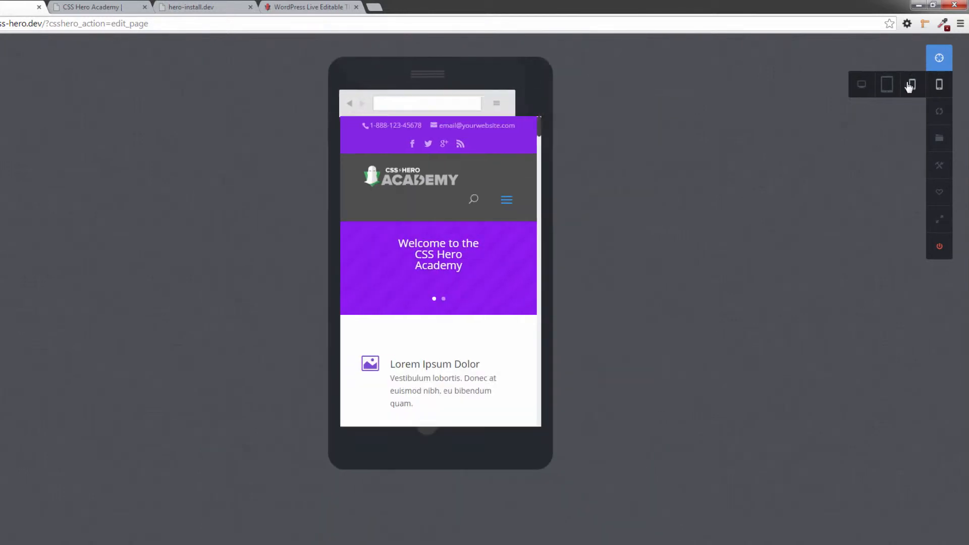
left_click(911, 85)
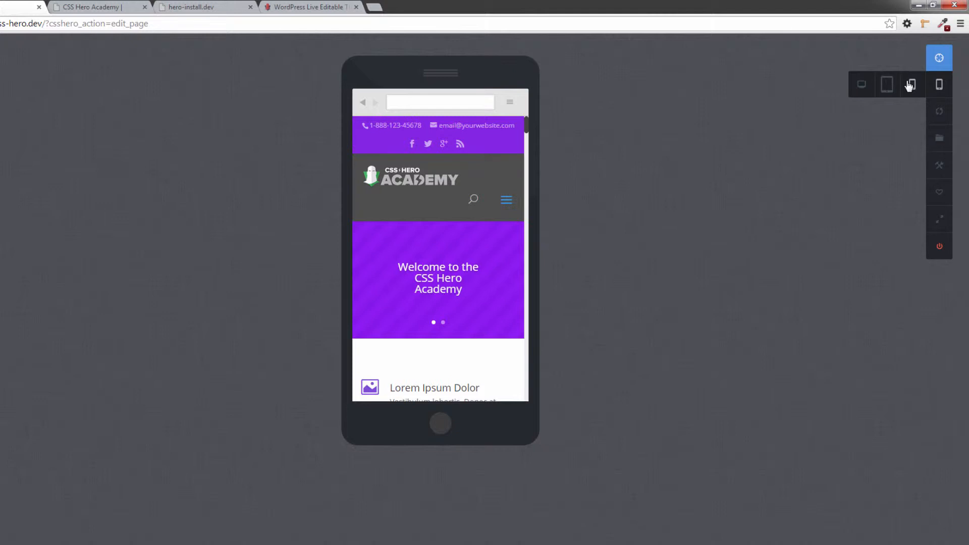
left_click(862, 85)
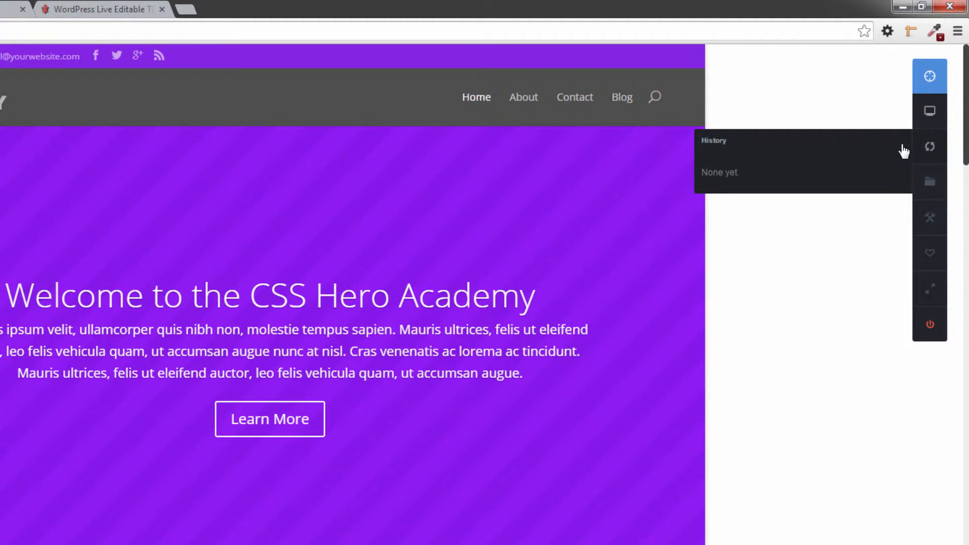
mouse_move(863, 157)
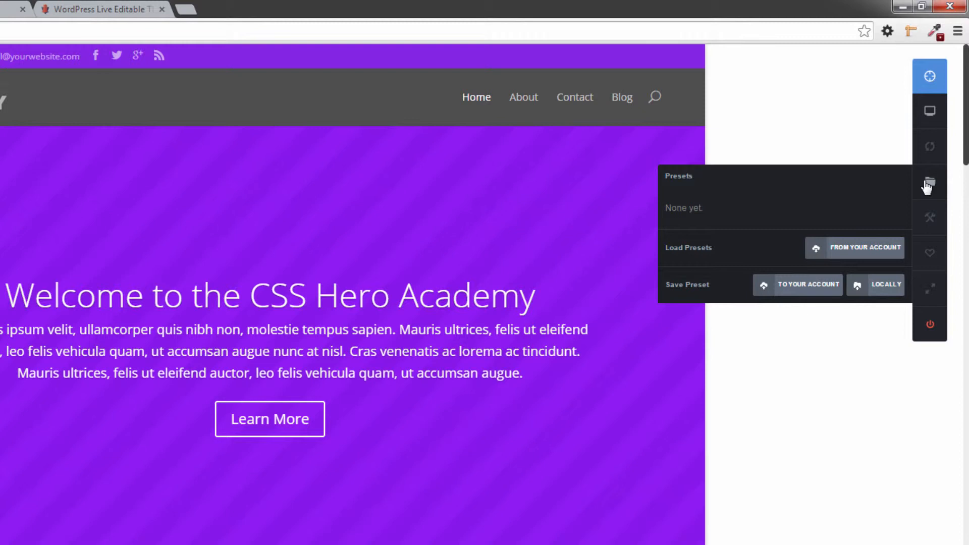
Bring up CSS Hero's tools menu with reset, undo-clear and generated-CSS options
left_click(929, 218)
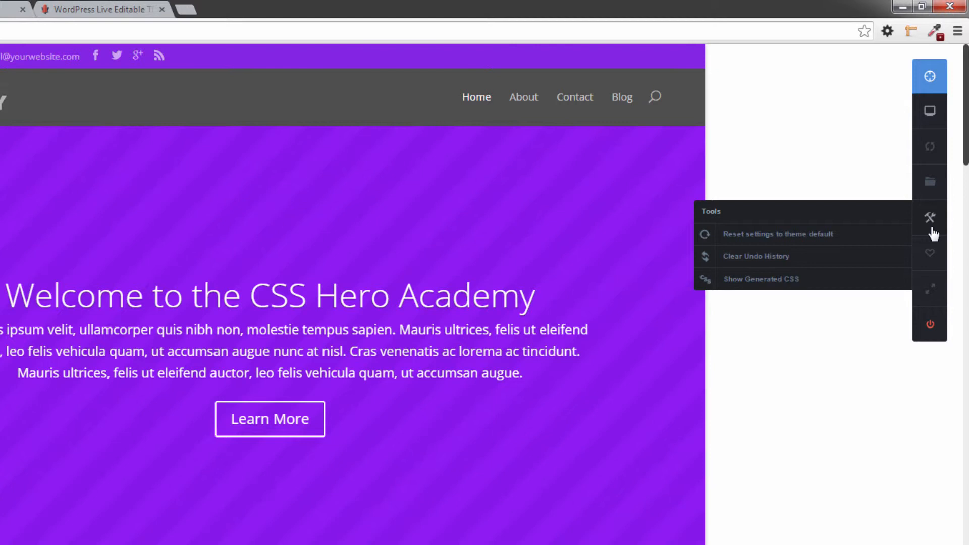
mouse_move(916, 236)
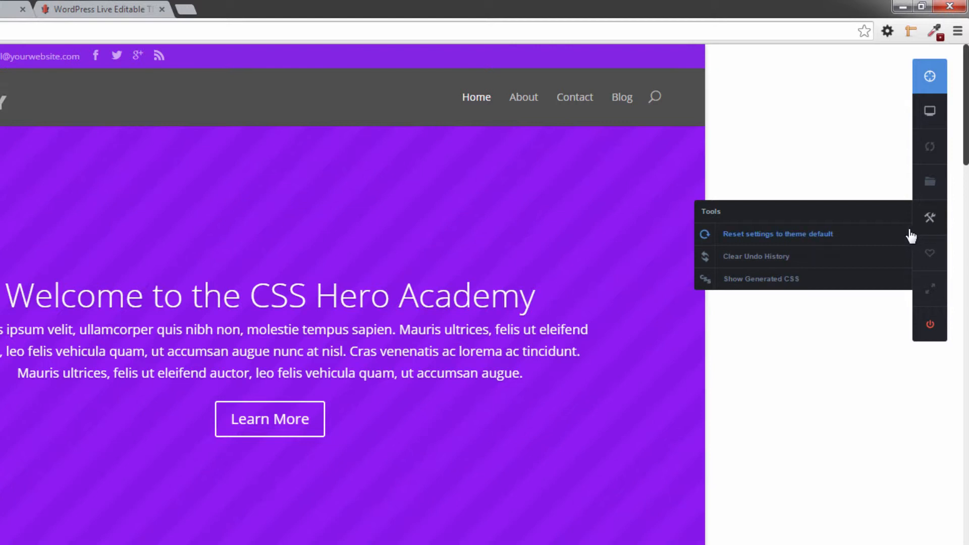
mouse_move(874, 260)
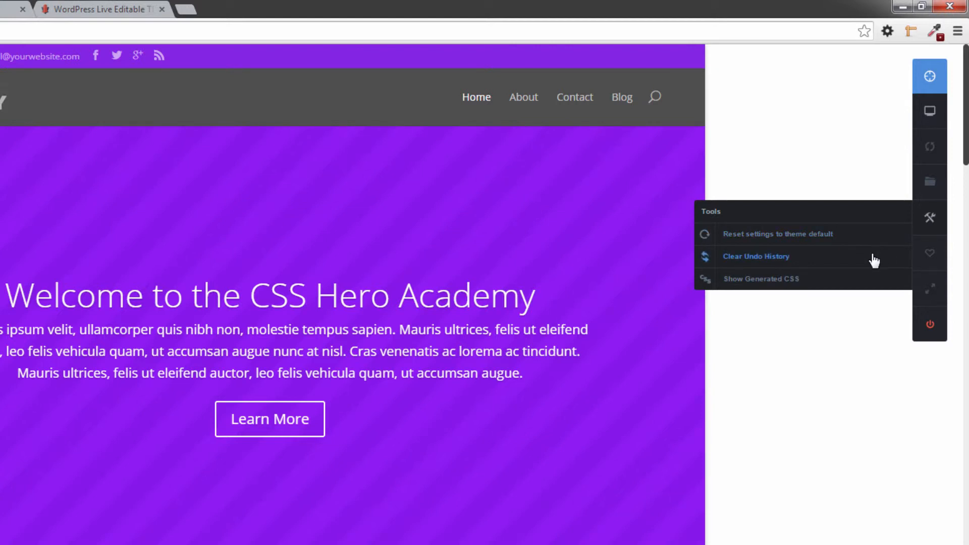
mouse_move(879, 260)
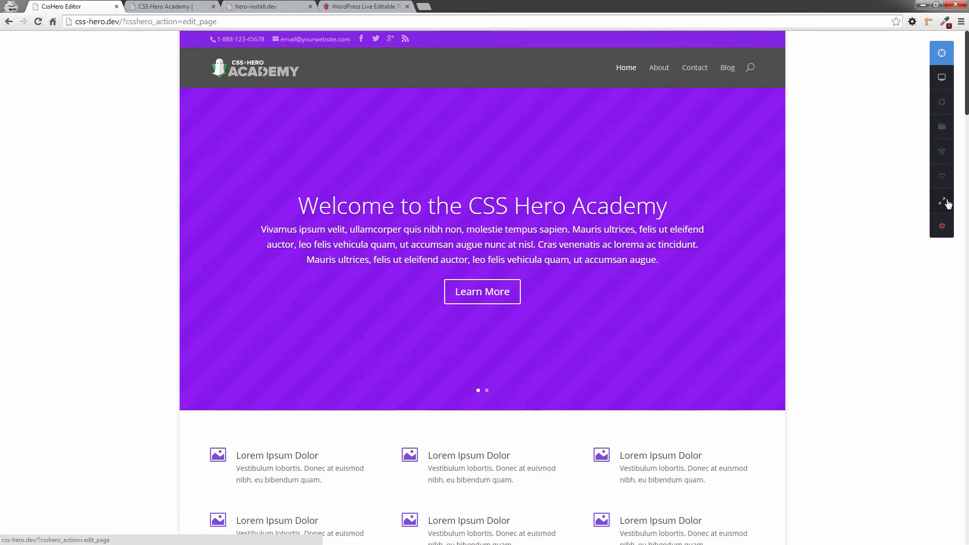
Show the editor in full screen, then exit full-screen mode
left_click(942, 201)
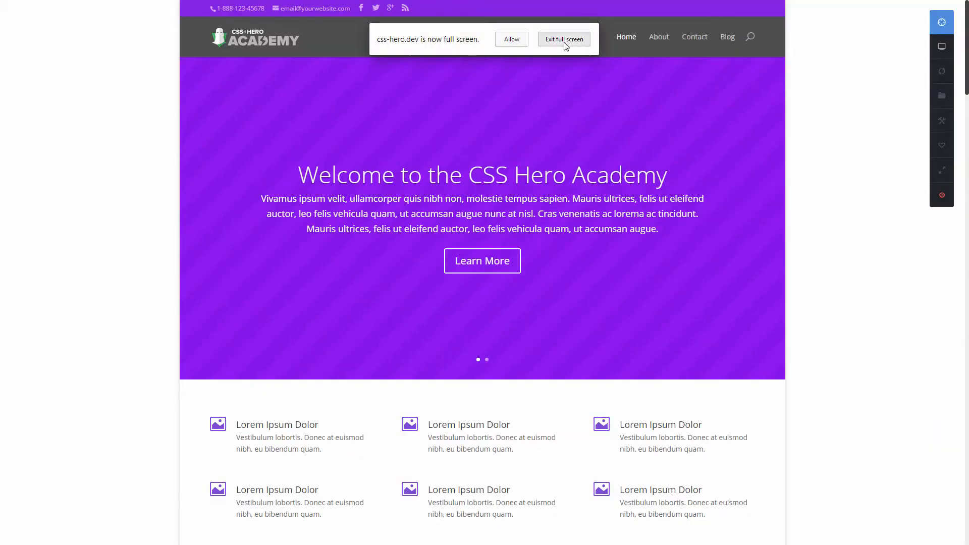
left_click(564, 39)
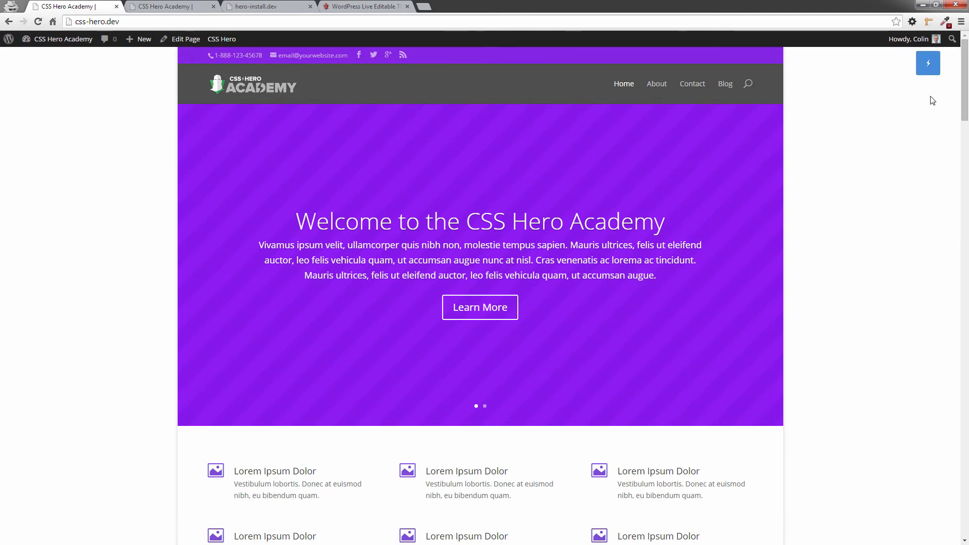
Relaunch the CSS Hero editor on the home page at desktop width
left_click(928, 62)
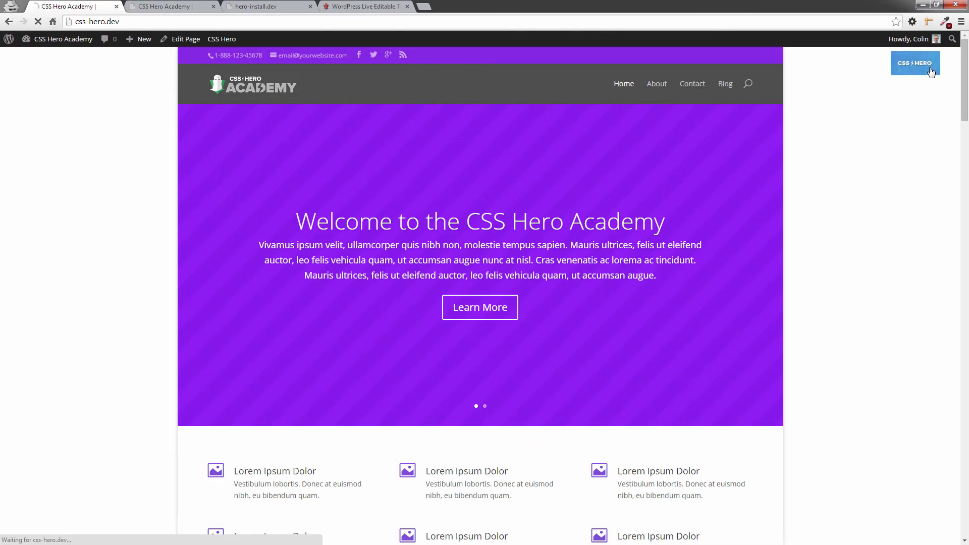
left_click(915, 62)
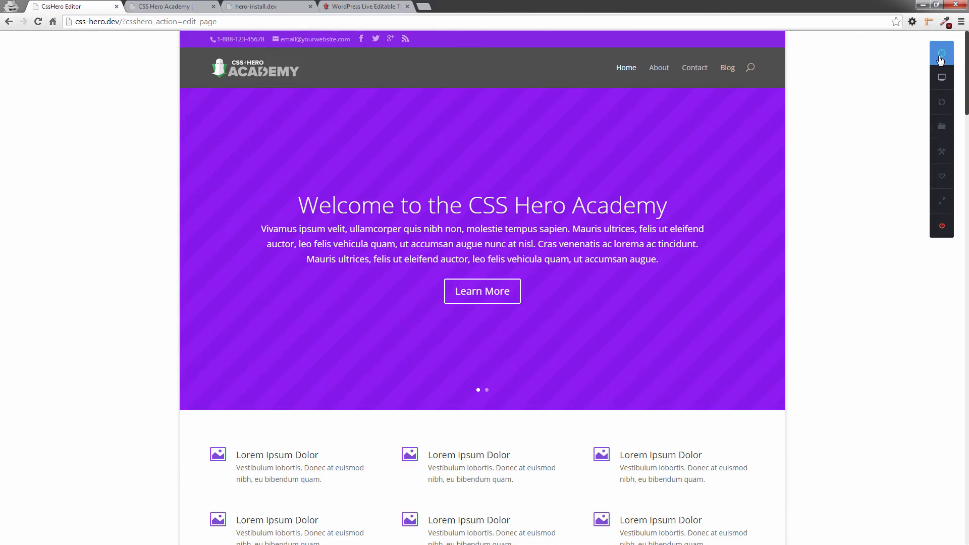